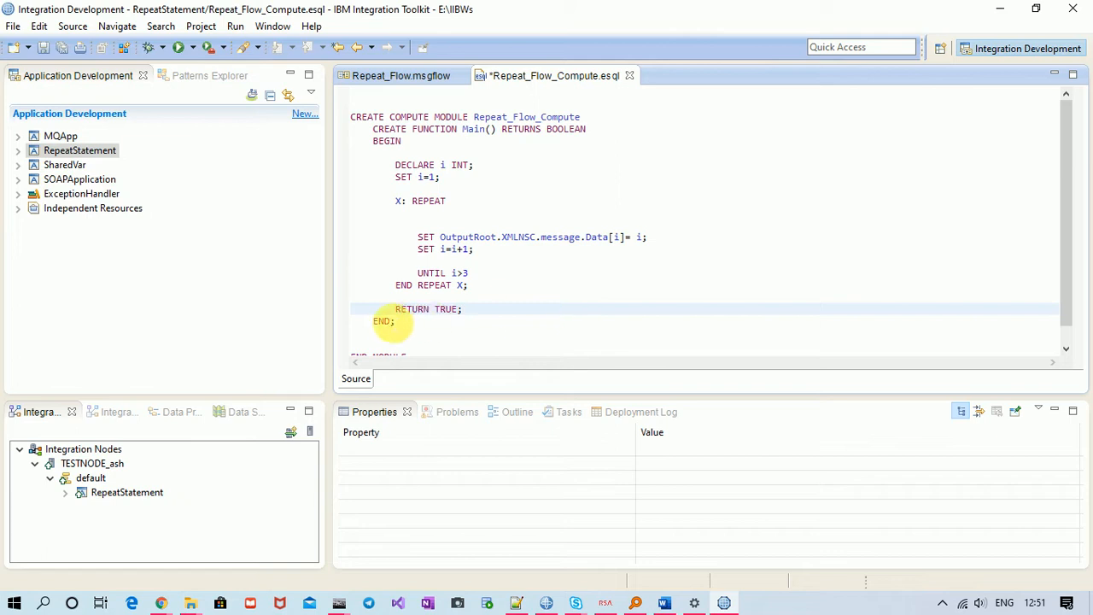
# Step: Delete the RETURN TRUE line from Repeat_Flow_Compute's Main function and save all changes
pyautogui.doubleClick(428, 309)
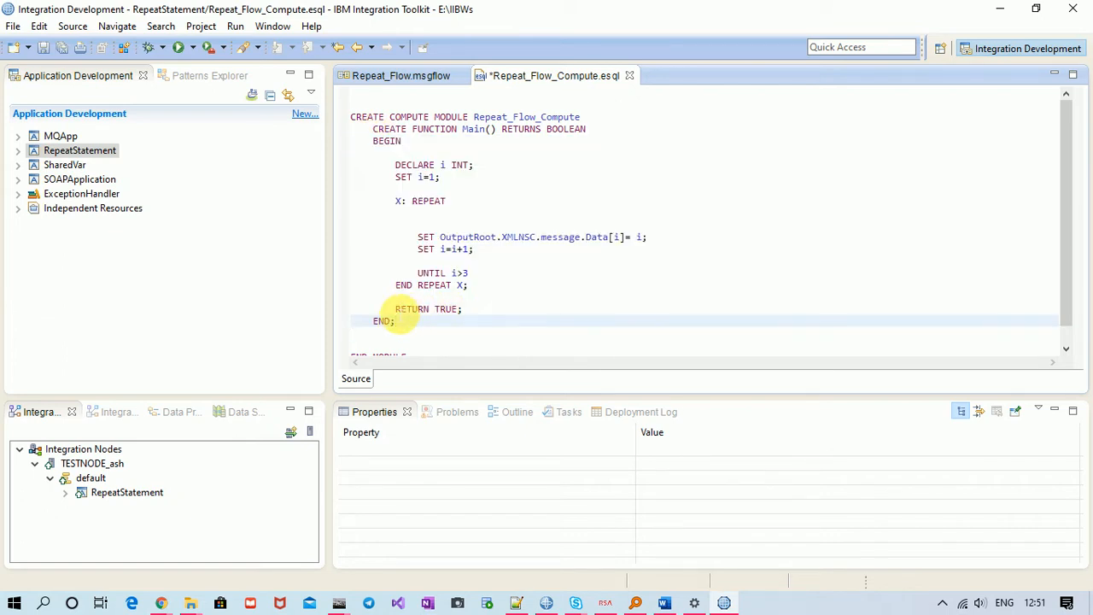
pyautogui.doubleClick(427, 309)
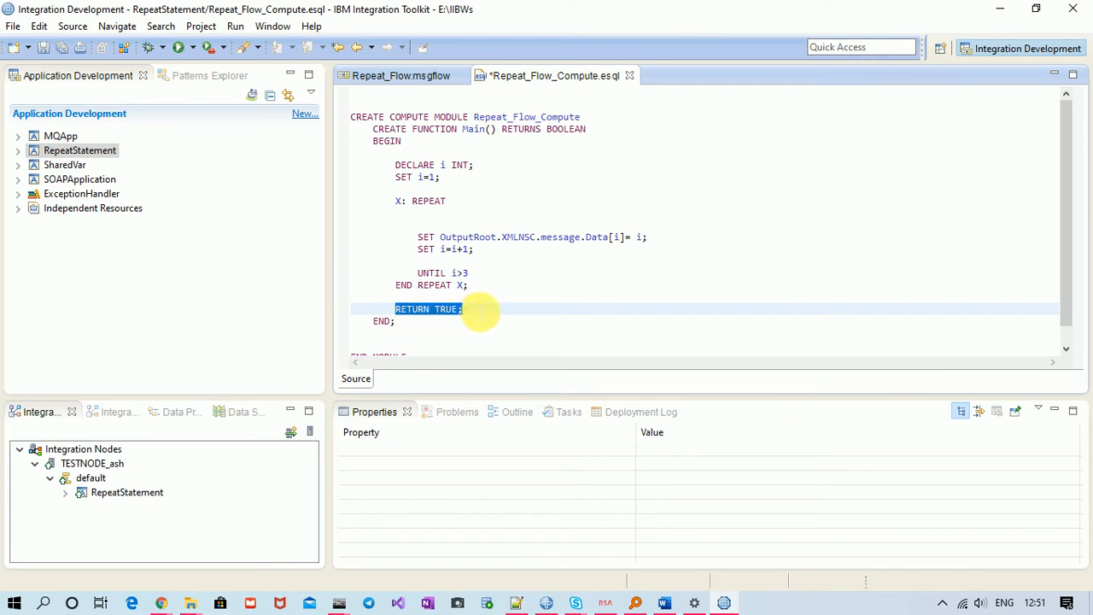
pyautogui.press('Delete')
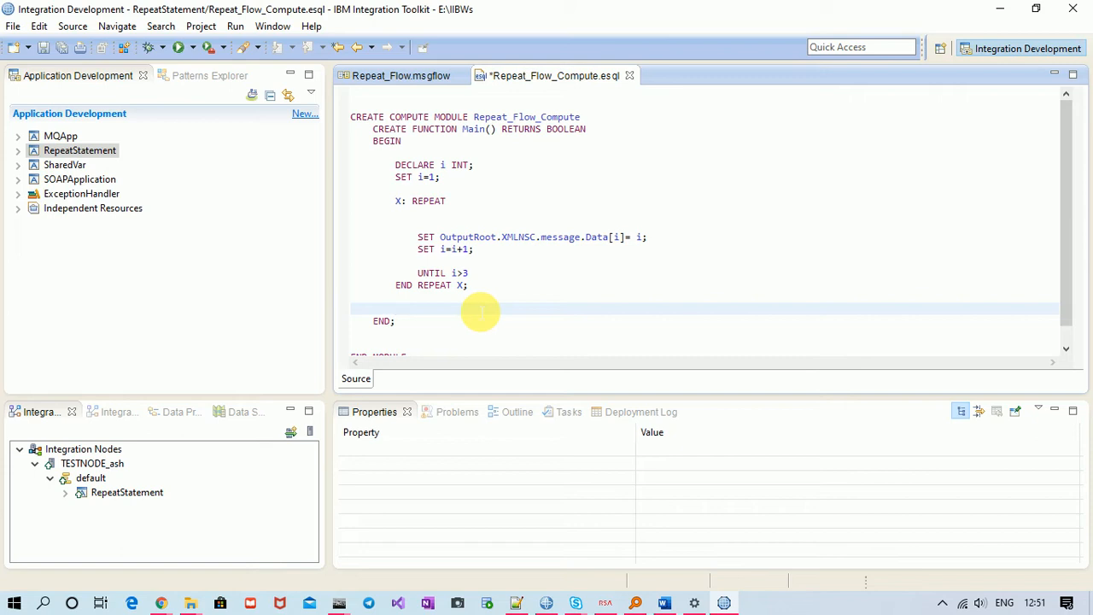
pyautogui.click(396, 308)
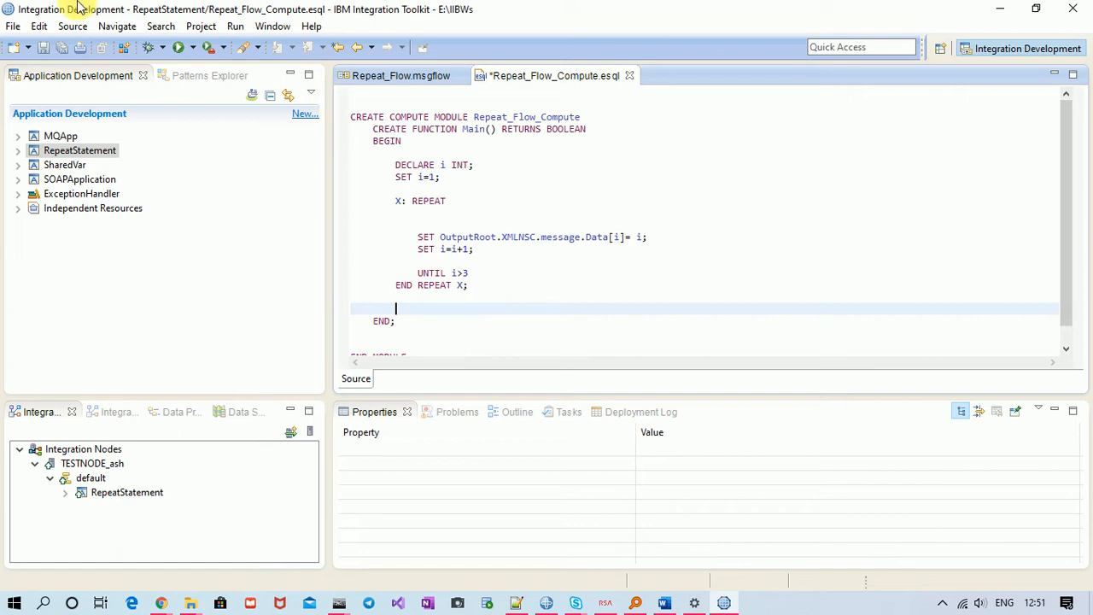
pyautogui.moveTo(59, 47)
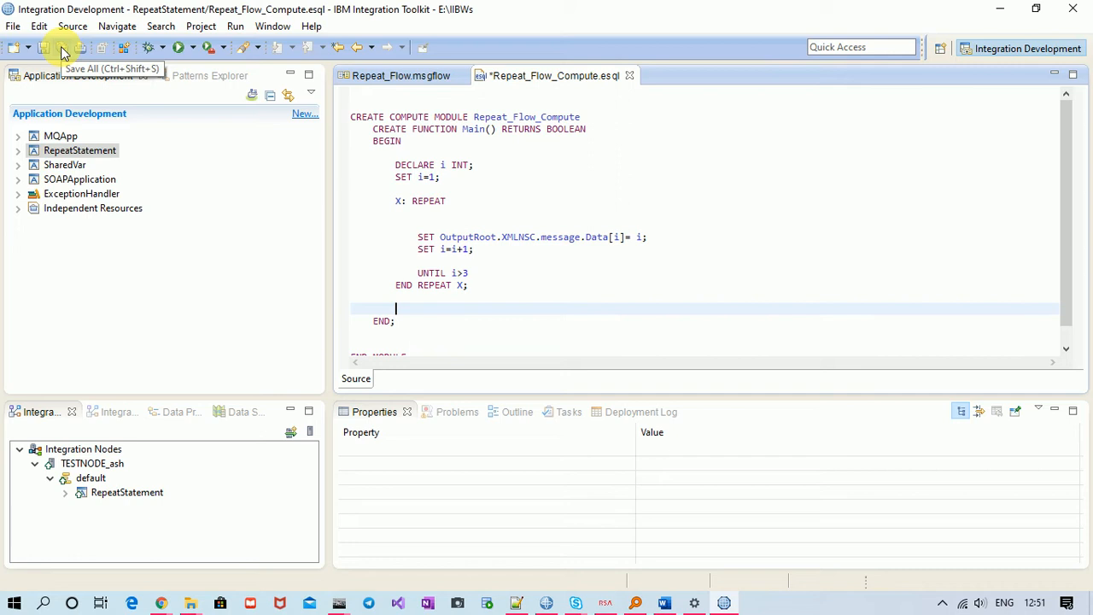
pyautogui.click(60, 48)
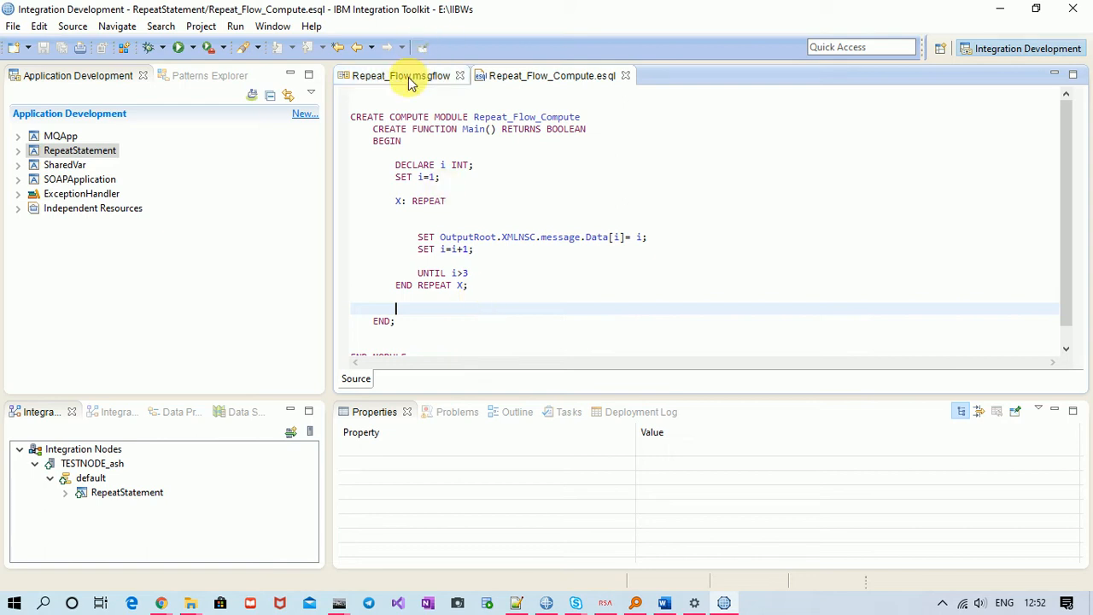
# Step: Launch the flow debugger on the default integration server, accepting port 8547
pyautogui.click(399, 75)
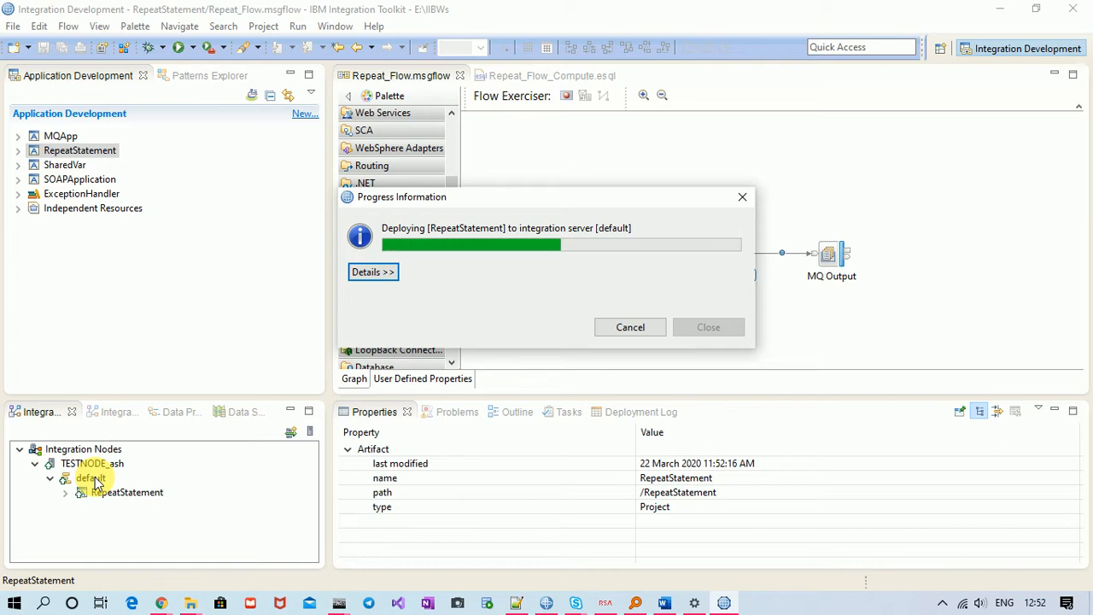
pyautogui.click(708, 327)
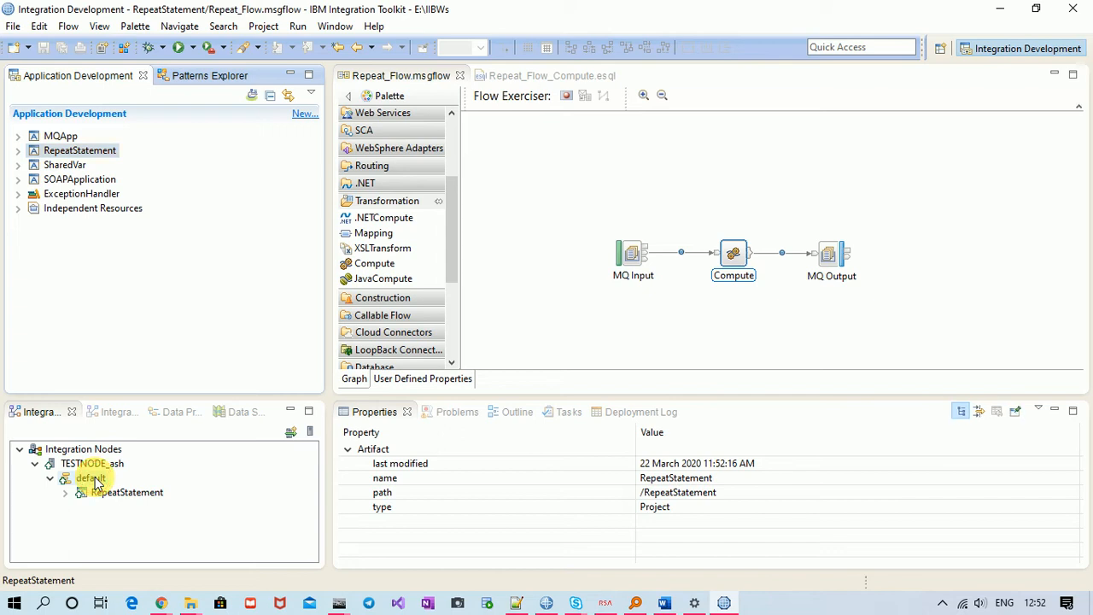
pyautogui.rightClick(90, 478)
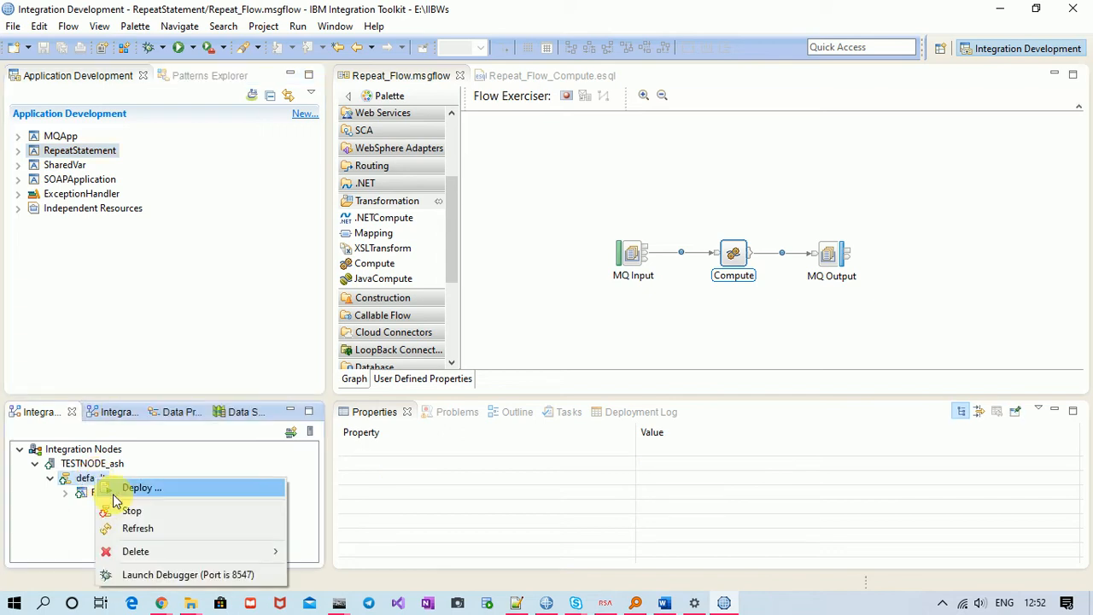
pyautogui.click(187, 574)
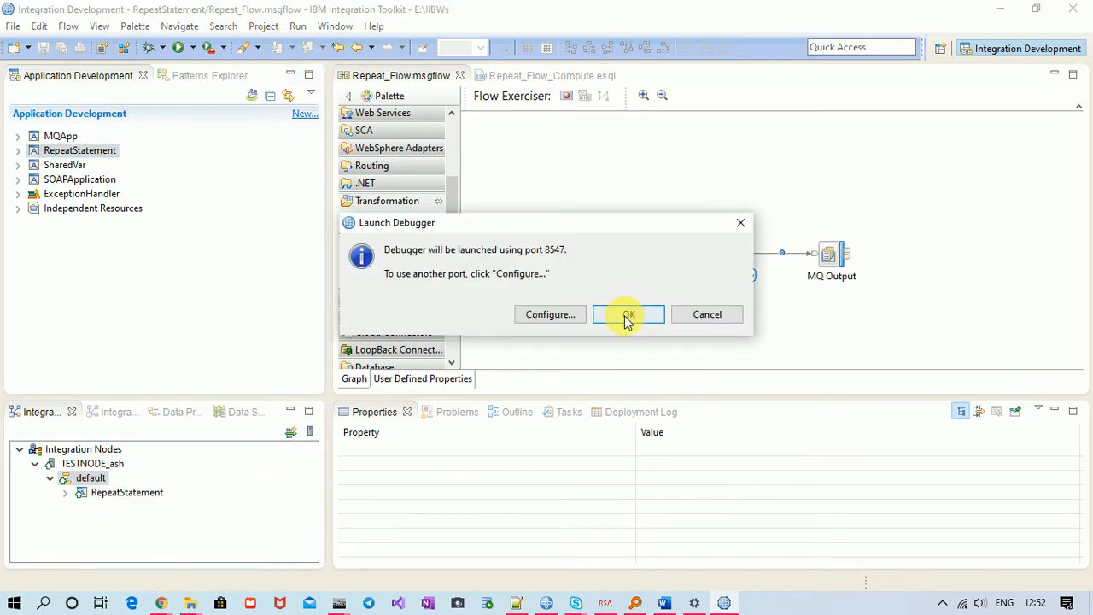
pyautogui.click(628, 315)
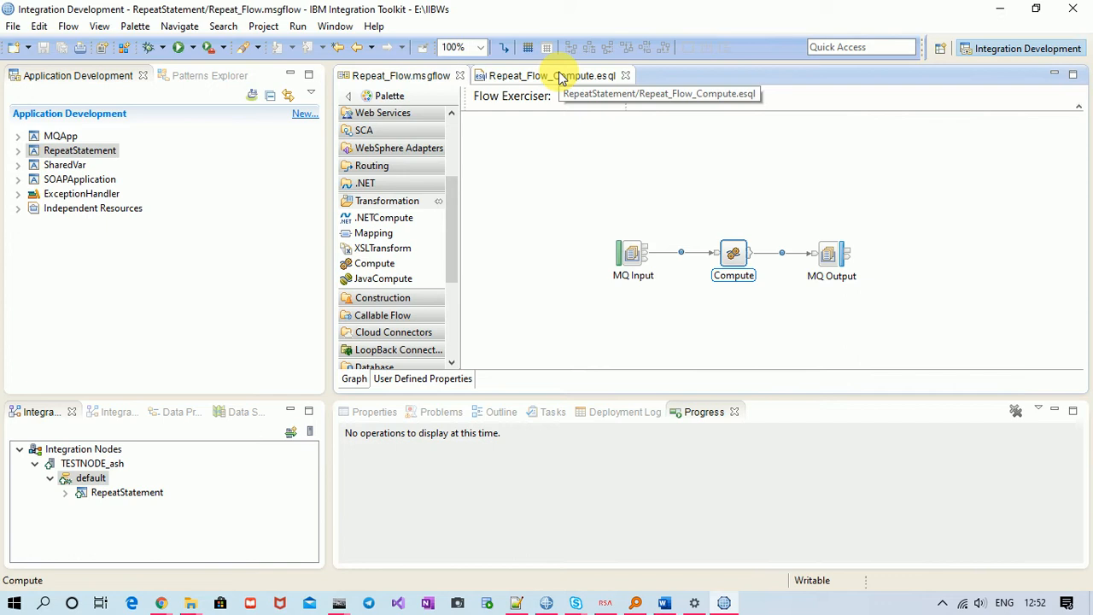
# Step: Recheck the Compute module code, then return to Repeat_Flow and open the default server's actions
pyautogui.click(547, 75)
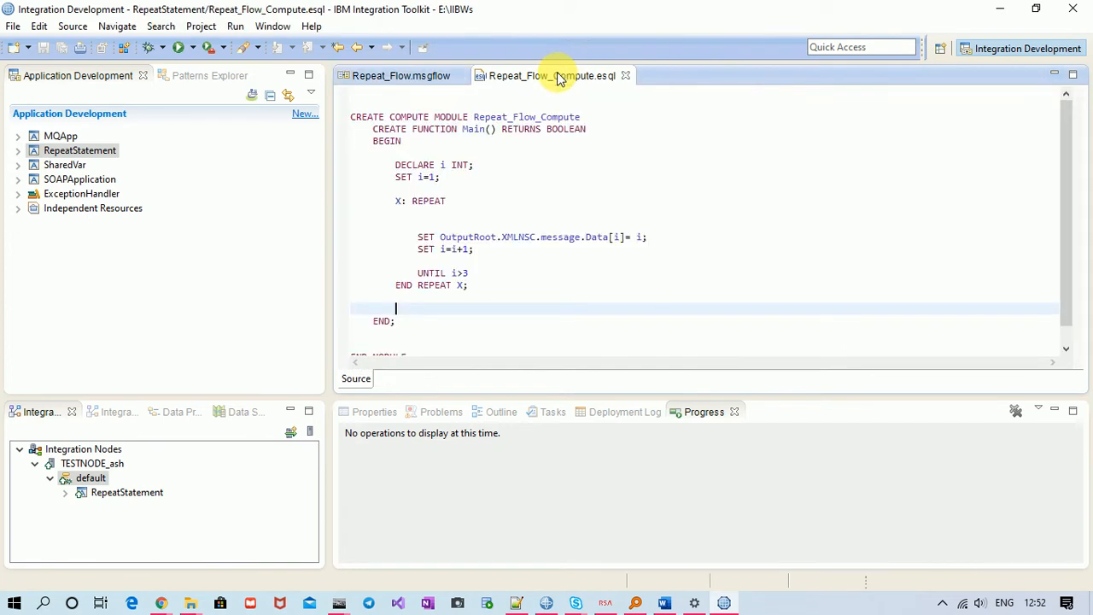
pyautogui.moveTo(346, 283)
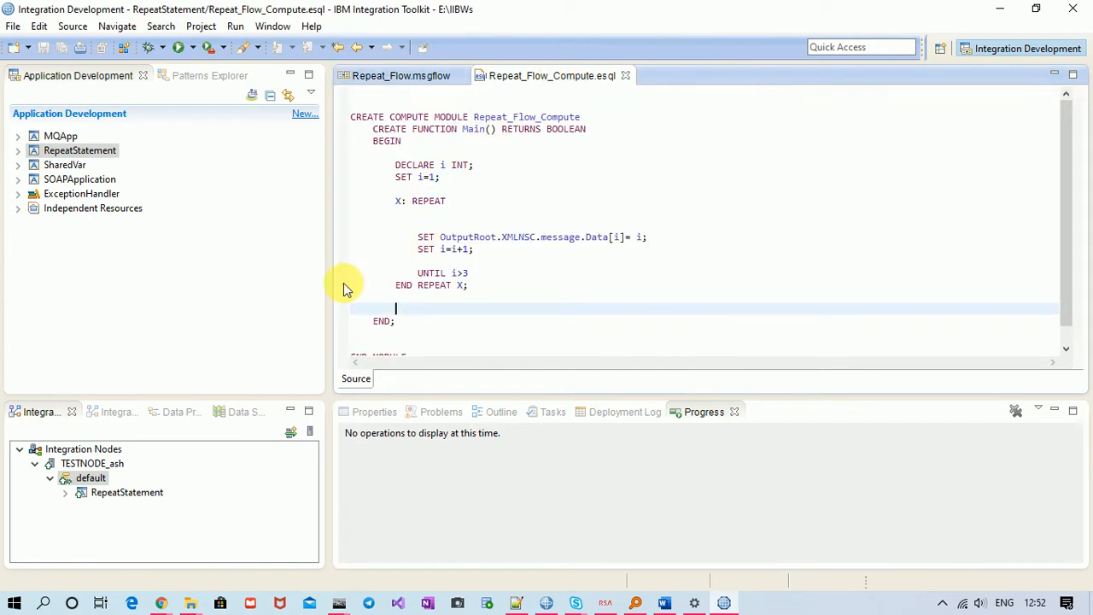
pyautogui.moveTo(341, 321)
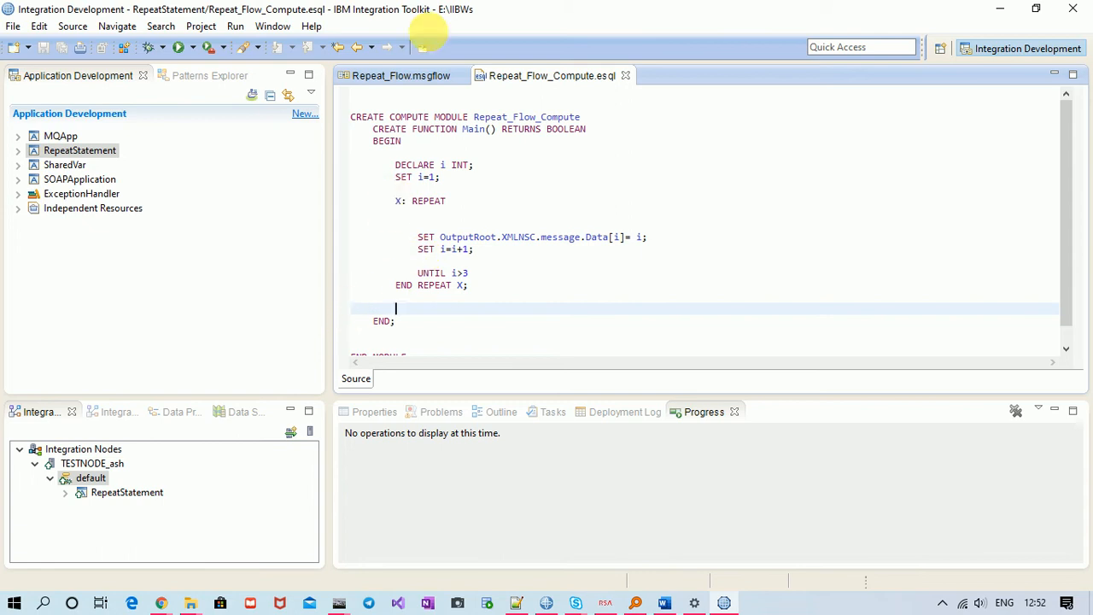
pyautogui.click(400, 75)
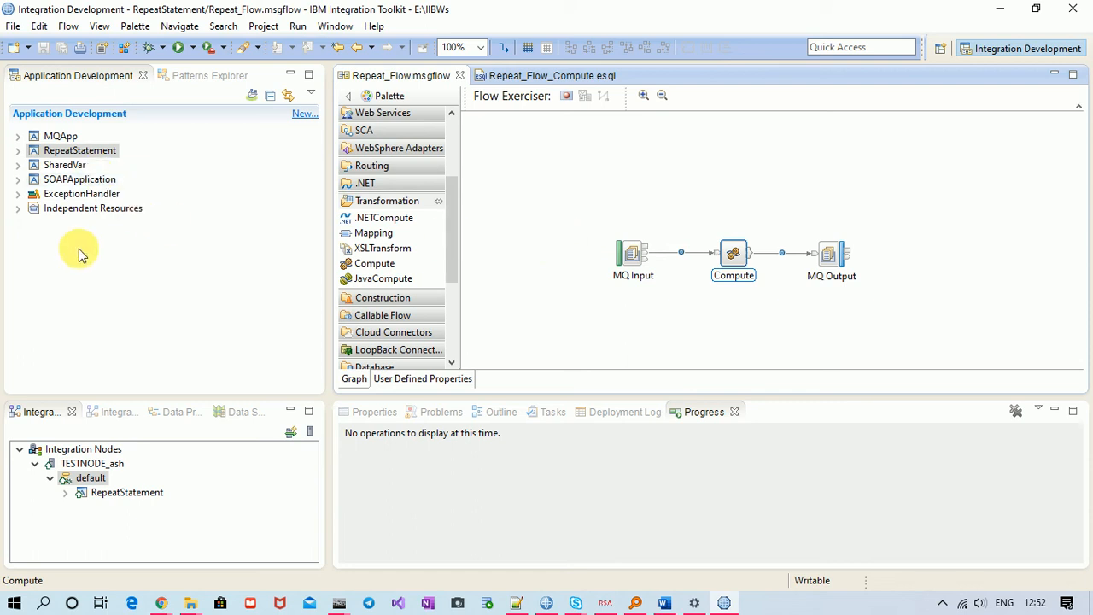
pyautogui.rightClick(91, 477)
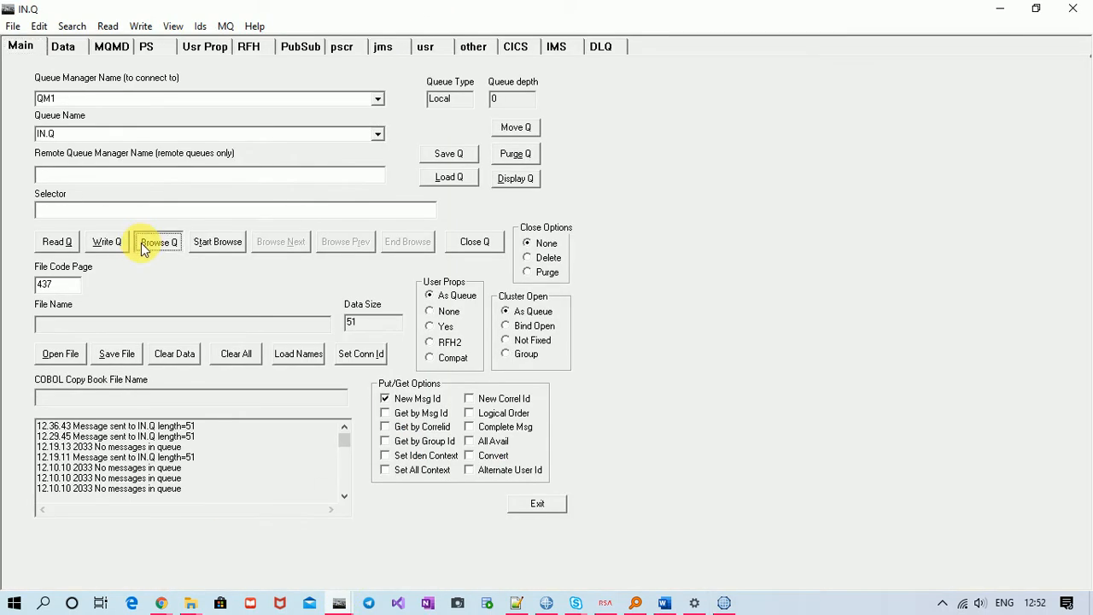
pyautogui.click(106, 241)
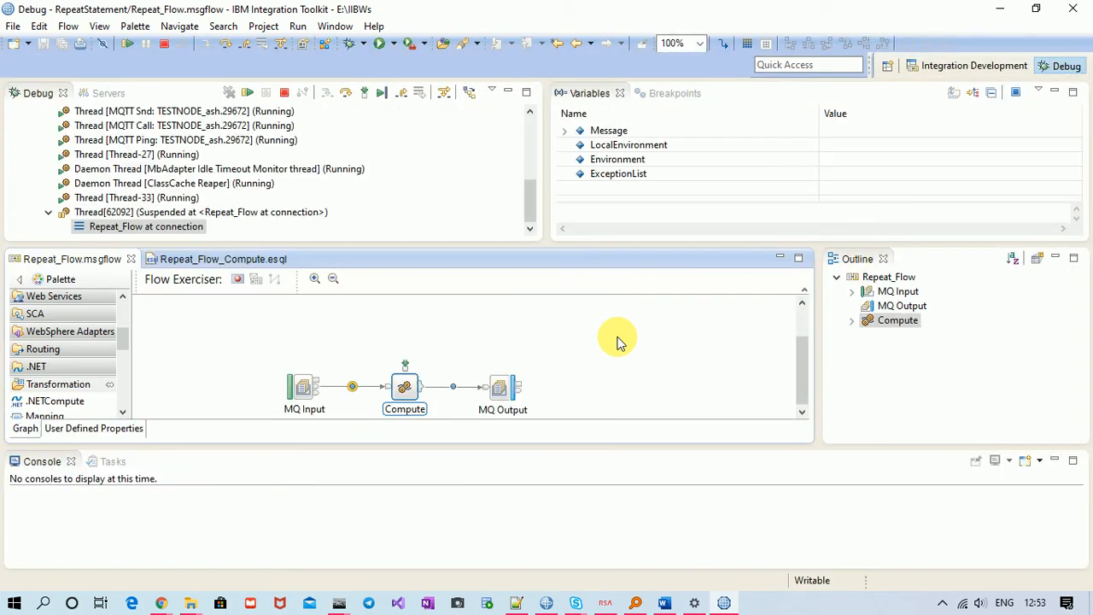
pyautogui.moveTo(452, 393)
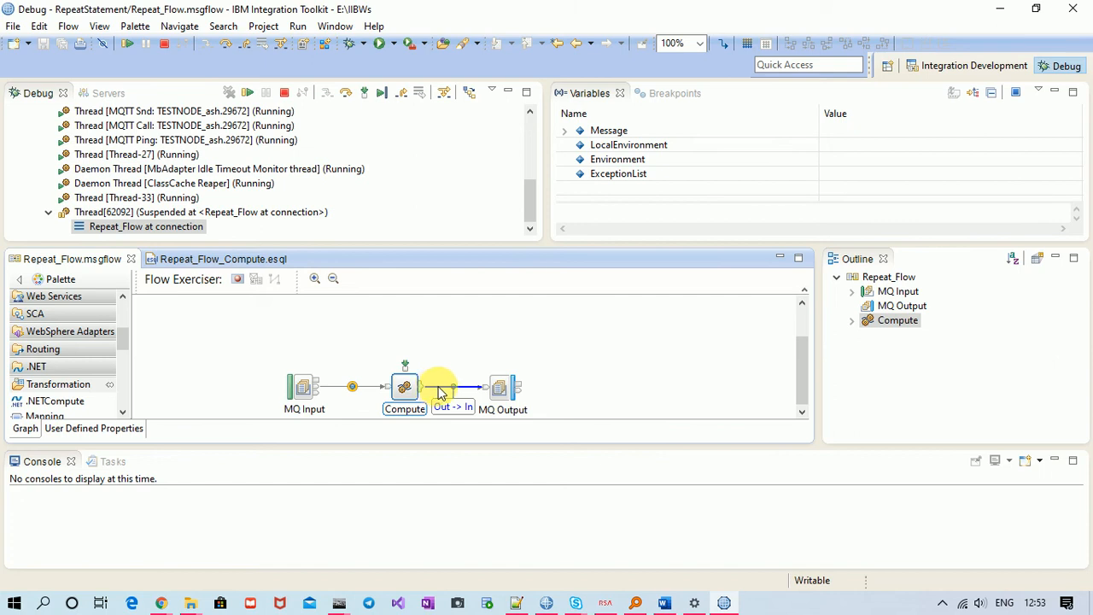
pyautogui.moveTo(323, 153)
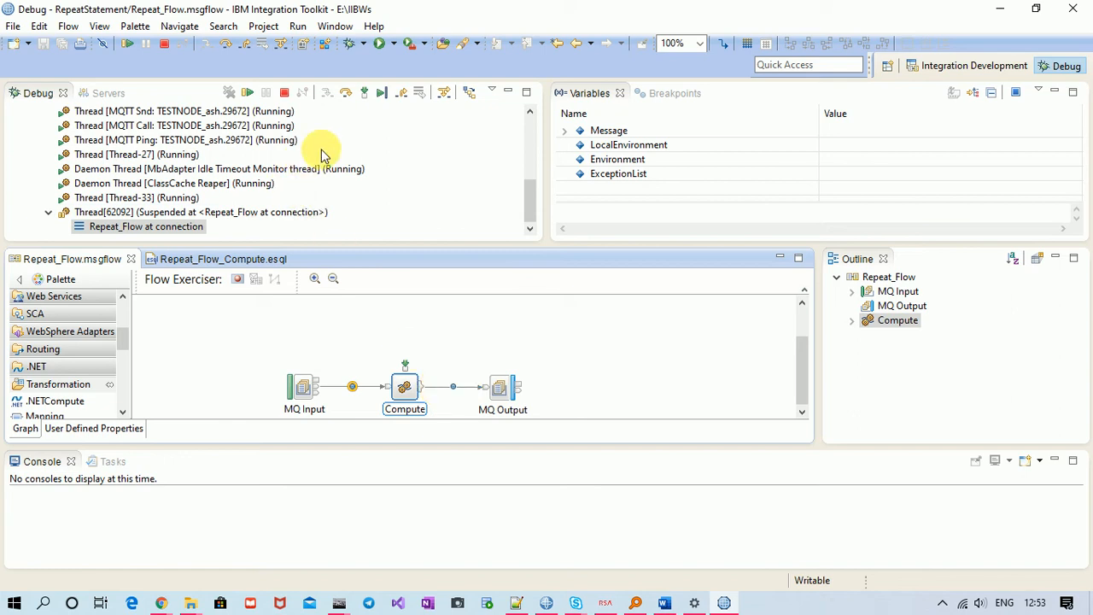
pyautogui.moveTo(346, 93)
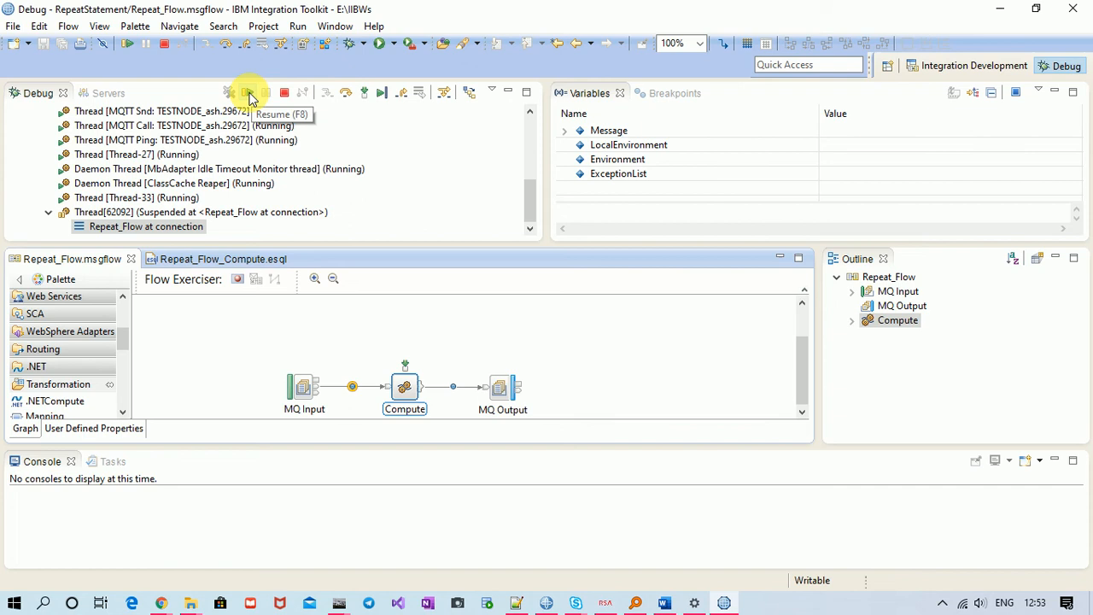
# Step: Resume the suspended thread so the message reaches MQ Output, then collapse the debug tree
pyautogui.click(248, 92)
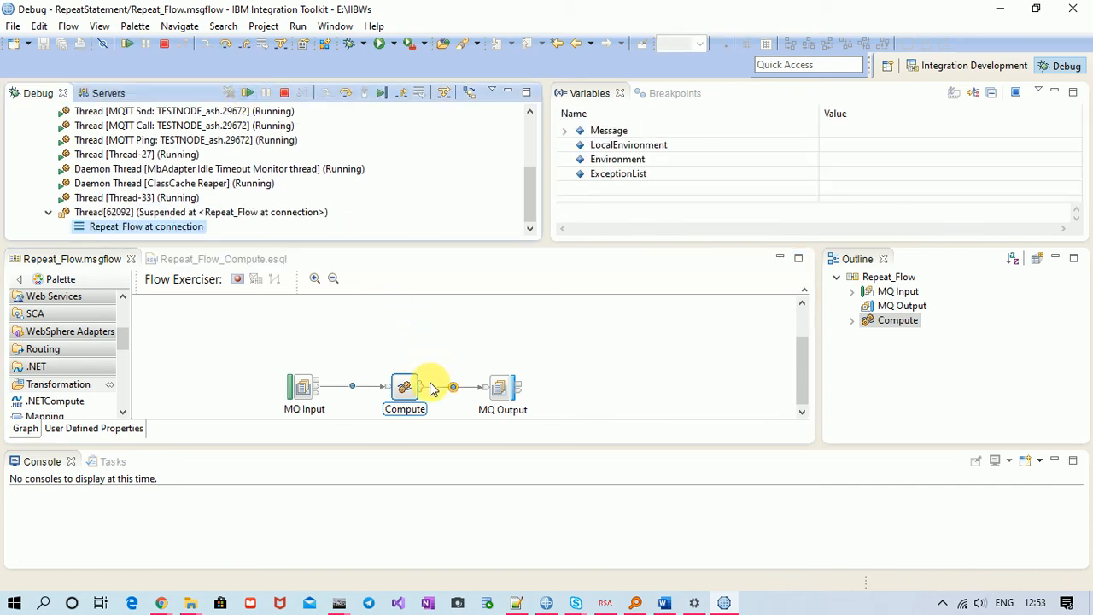
pyautogui.moveTo(452, 387)
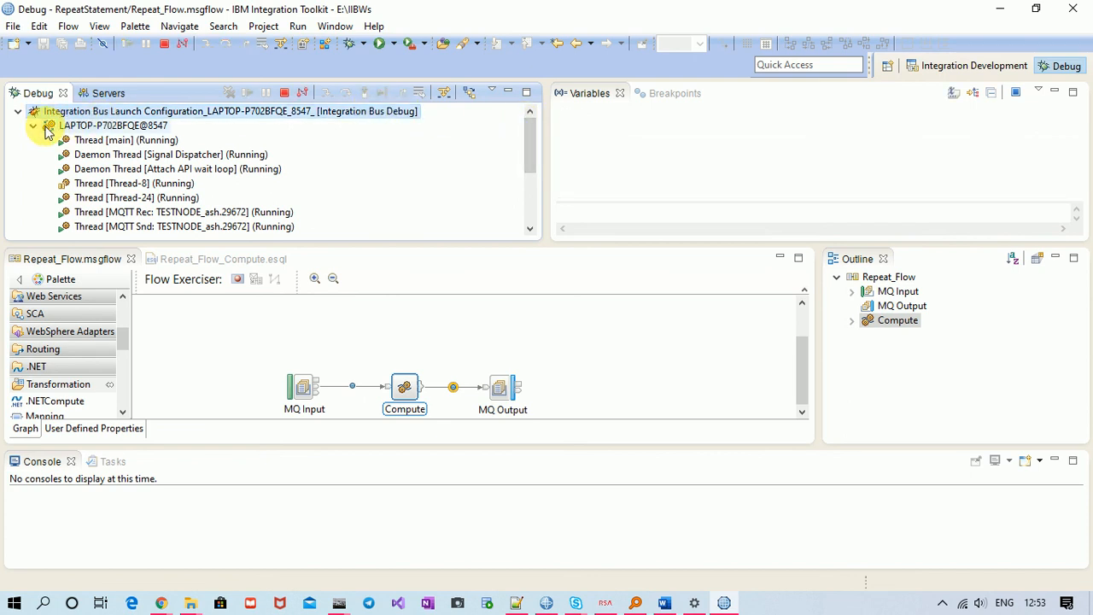
pyautogui.click(33, 125)
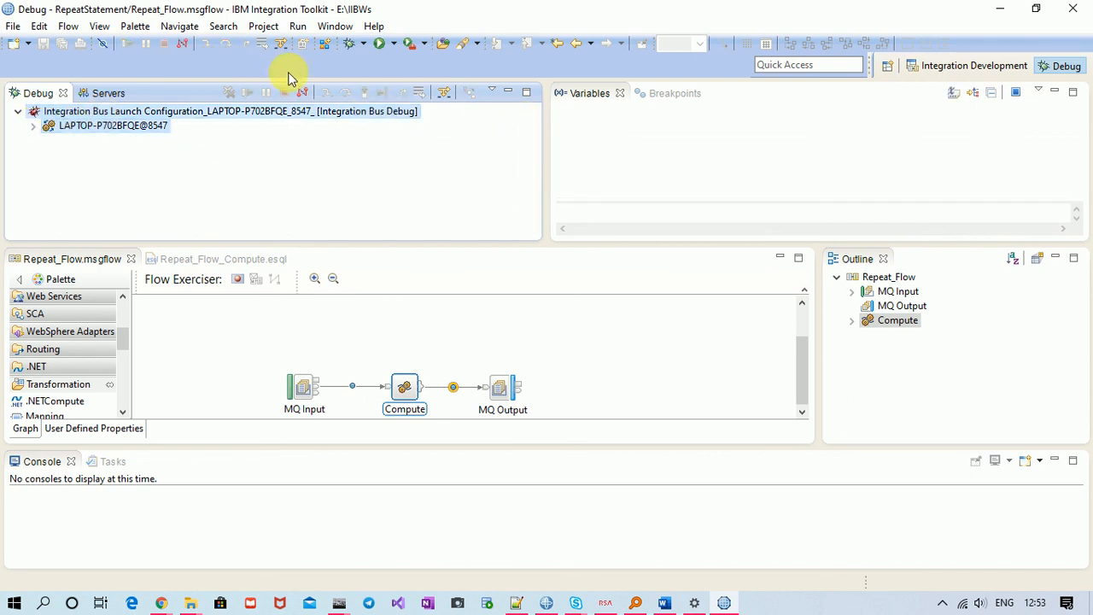